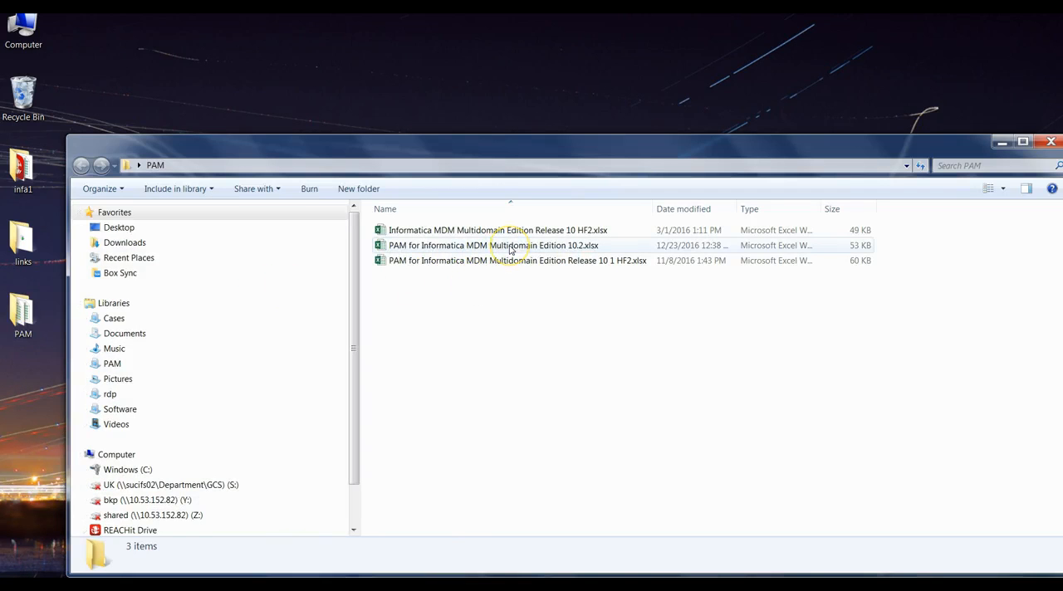
# Step: Open 'PAM for Informatica MDM Multidomain Edition 10.2.xlsx' from the PAM folder
pyautogui.doubleClick(485, 246)
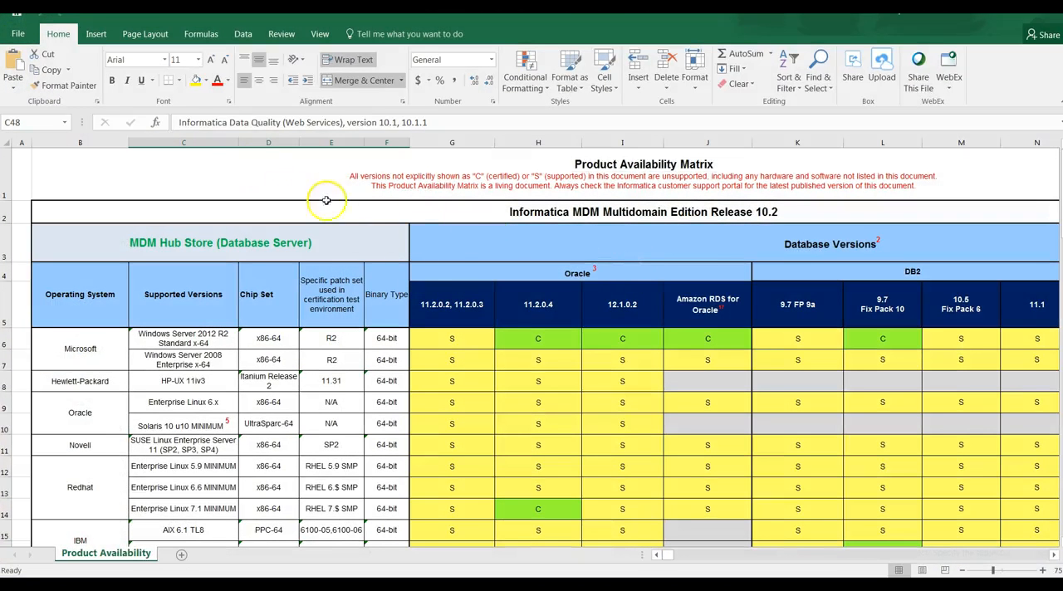
pyautogui.moveTo(628, 251)
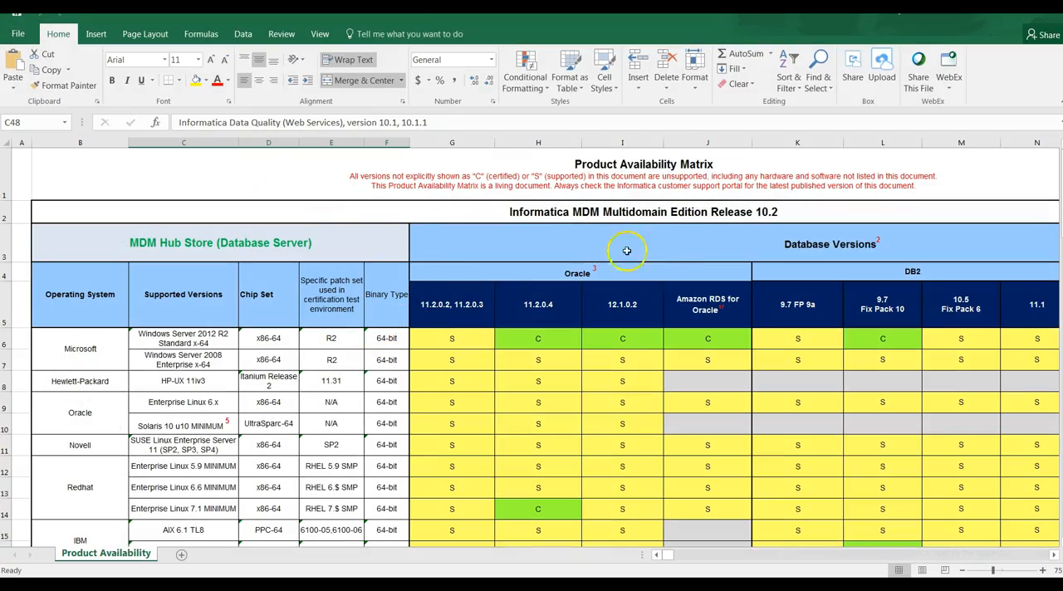
# Step: Scroll to the MDM Server Application Servers section and select the WebLogic 12c JVM cell
pyautogui.click(385, 339)
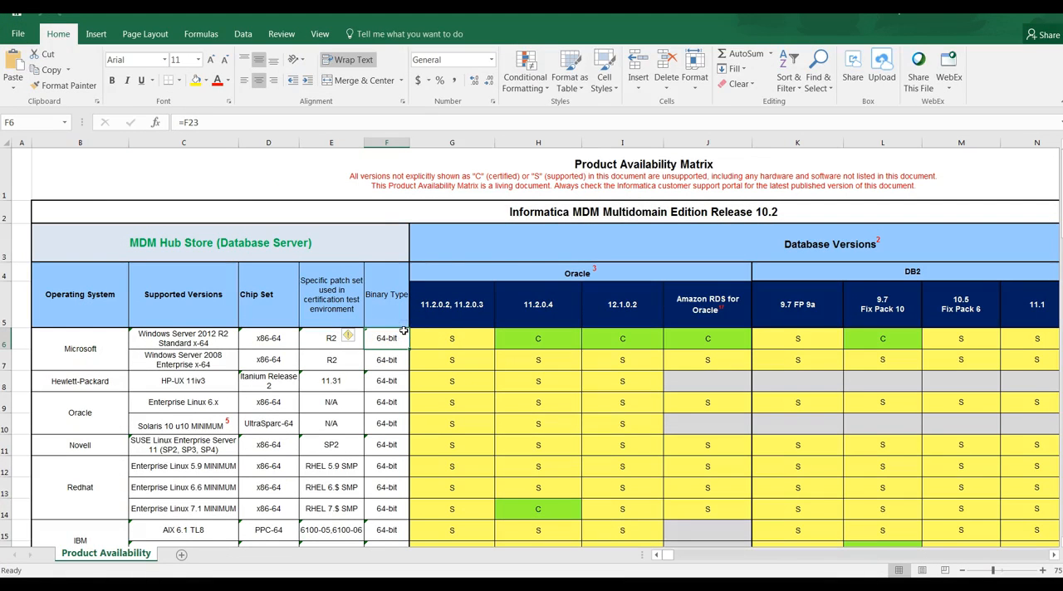
pyautogui.scroll(-3)
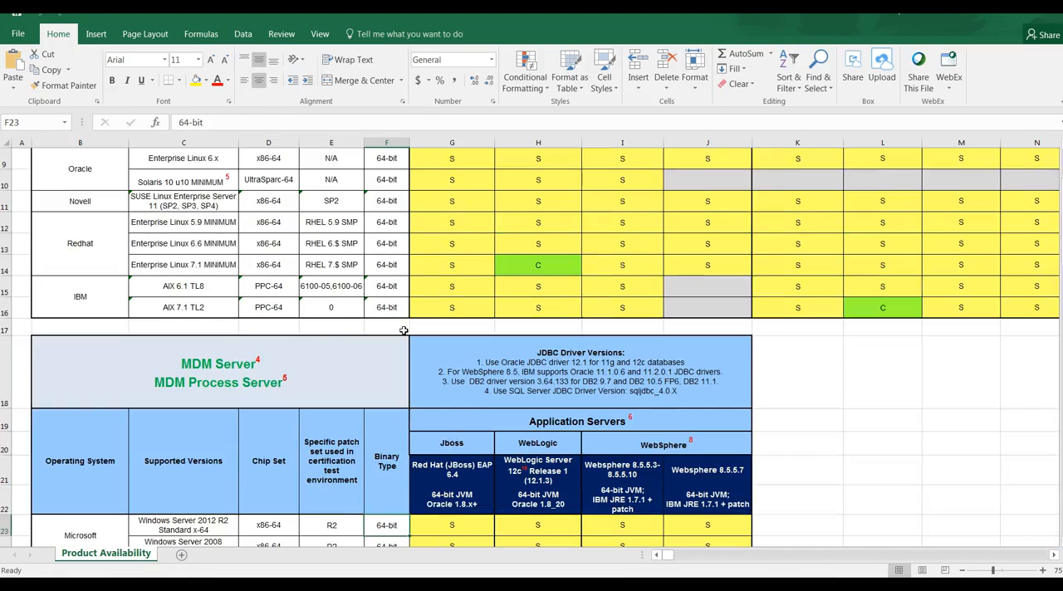
pyautogui.scroll(-3)
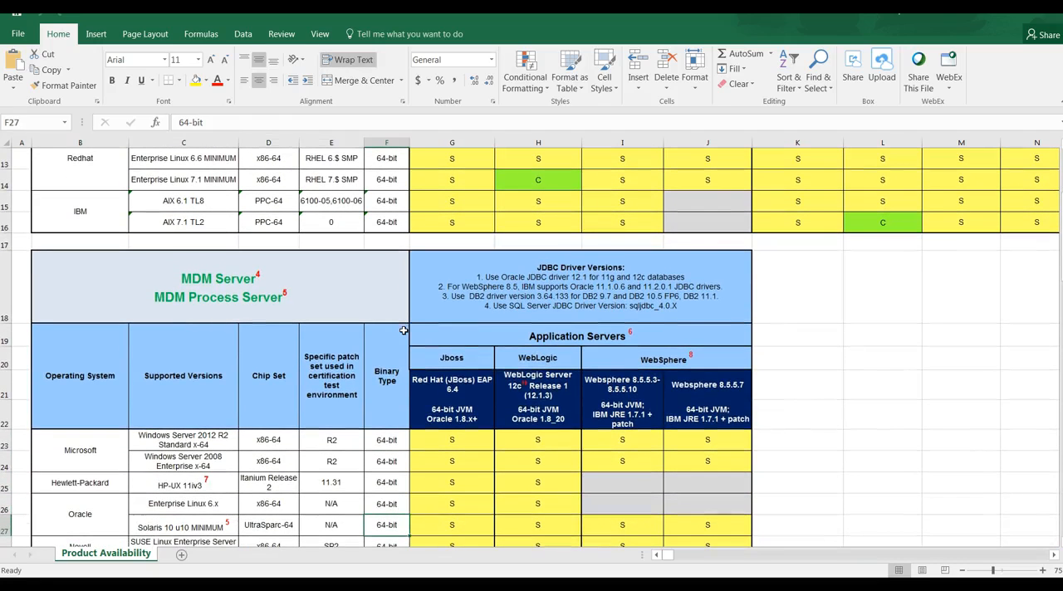
pyautogui.click(538, 414)
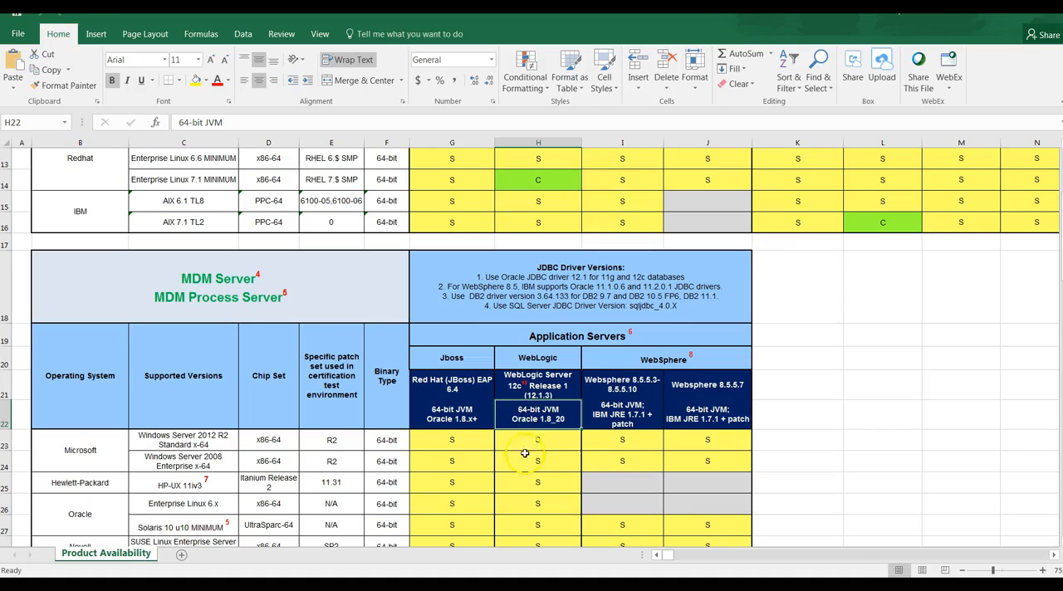
pyautogui.moveTo(535, 480)
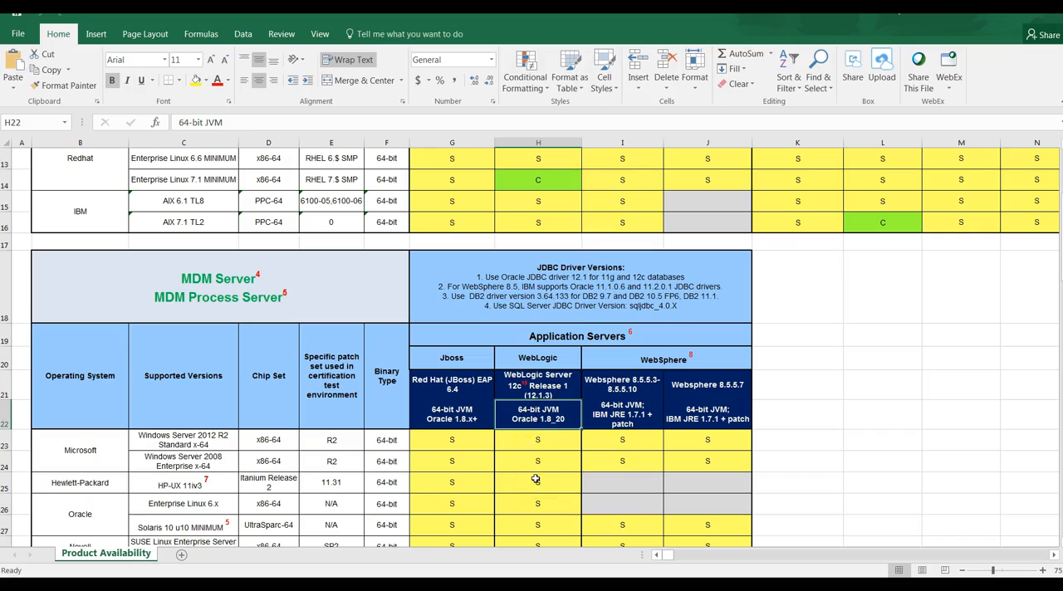
pyautogui.moveTo(554, 435)
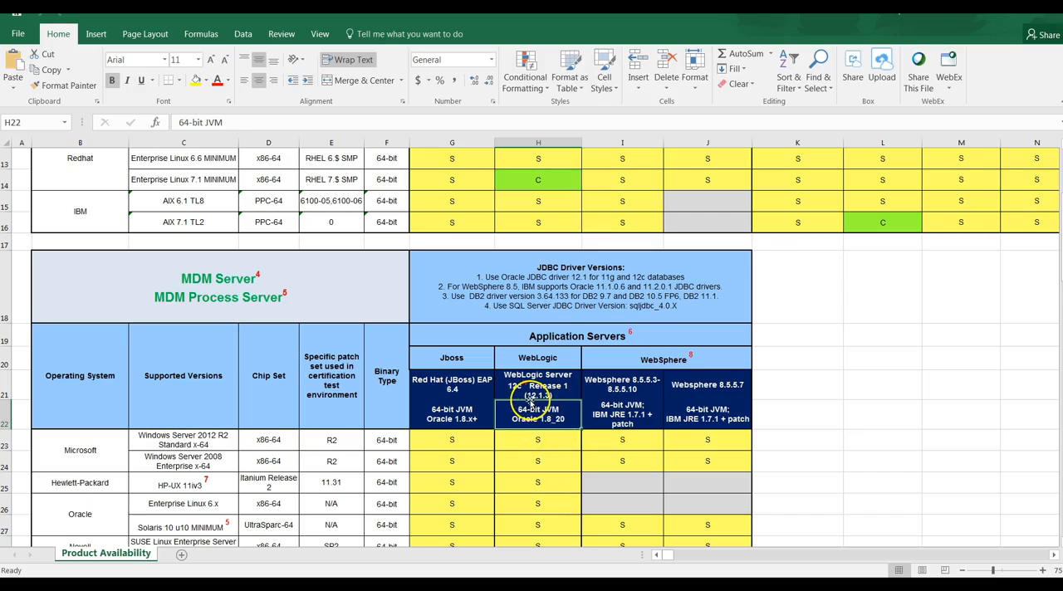
pyautogui.click(538, 386)
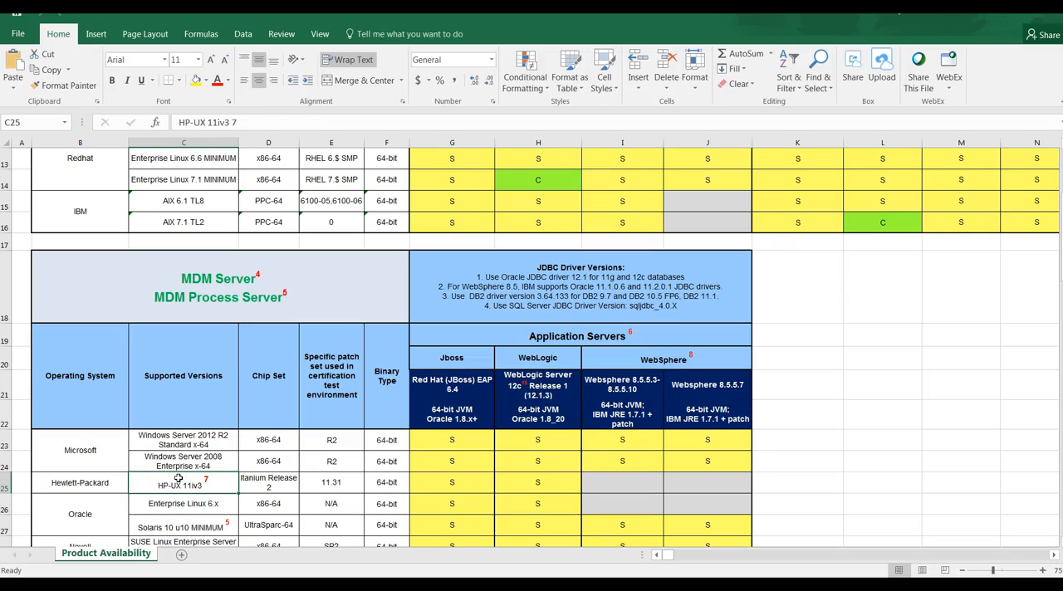
# Step: Scroll down to the footnotes showing WebLogic 12c's Java 1.8 requirement and deprecation notices
pyautogui.scroll(-3)
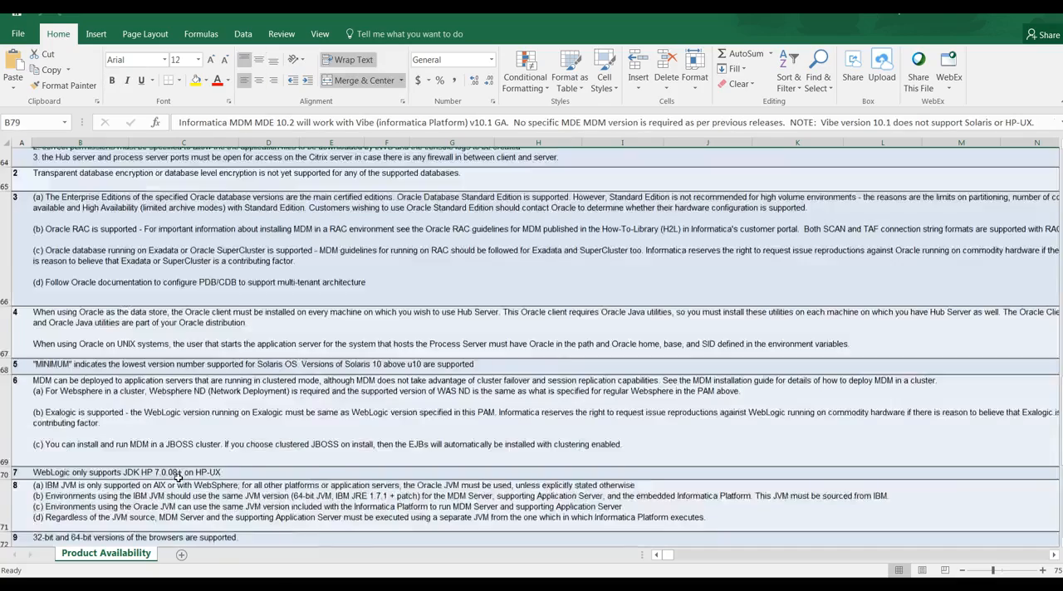
pyautogui.scroll(-3)
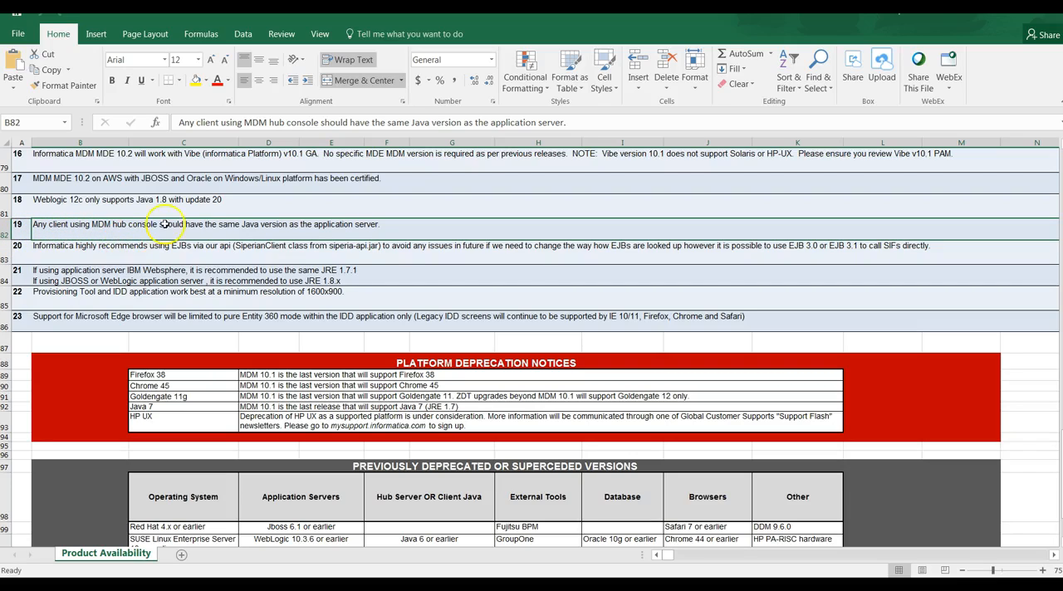
pyautogui.moveTo(300, 239)
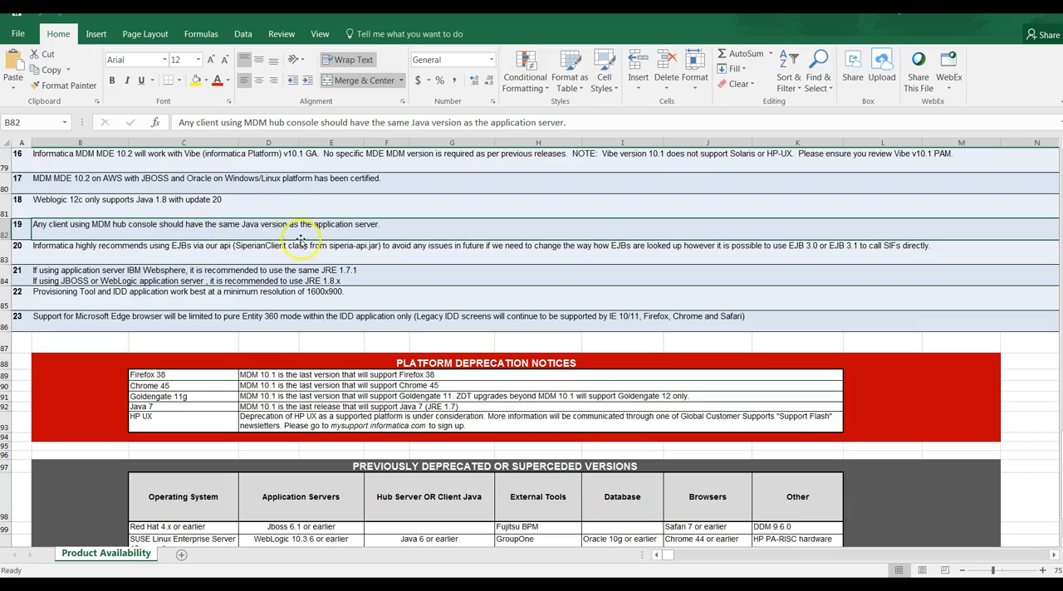
pyautogui.moveTo(319, 269)
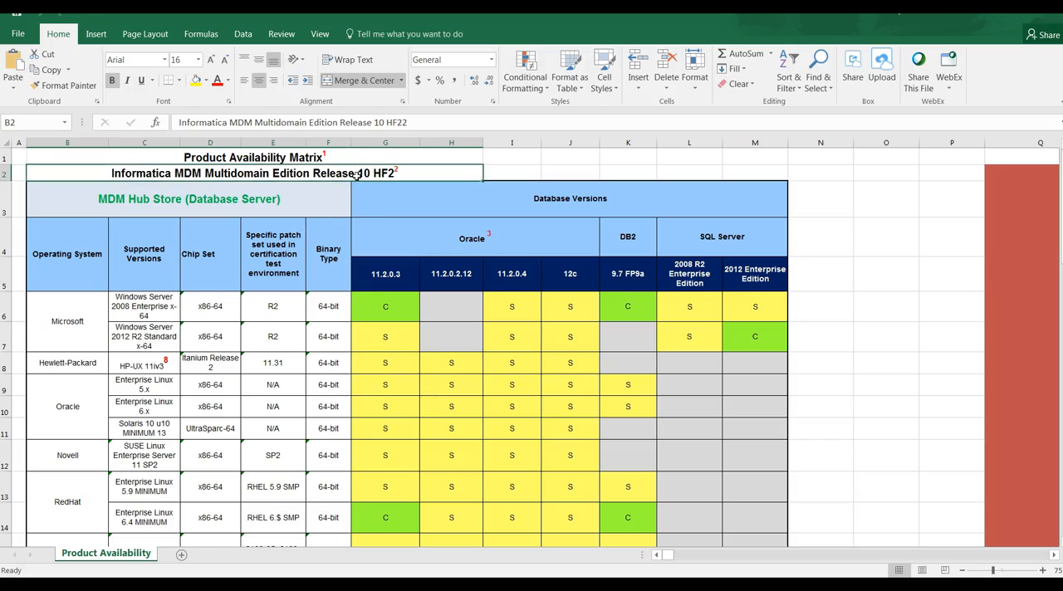
# Step: Scroll the 10 HF2 sheet to the application servers table showing JBoss needs 64-bit JVM Oracle 1.7.0_45+
pyautogui.click(142, 385)
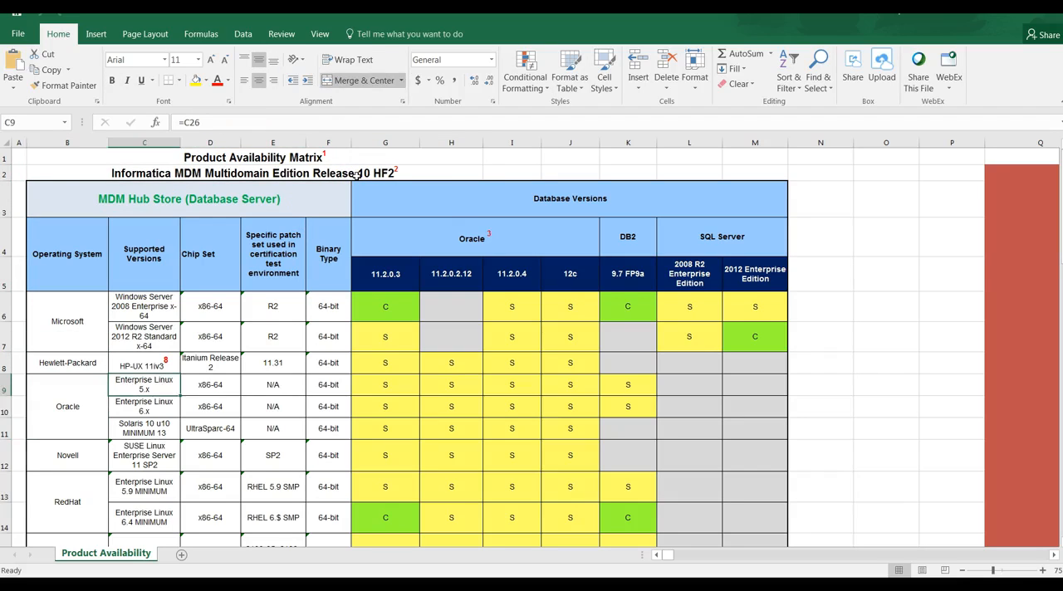
pyautogui.click(385, 408)
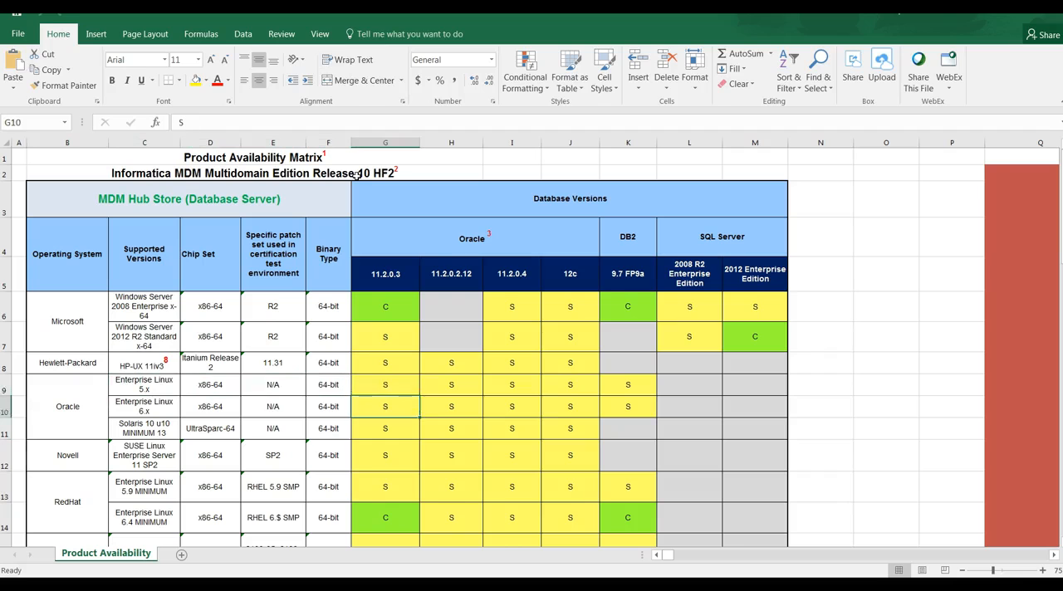
pyautogui.scroll(-3)
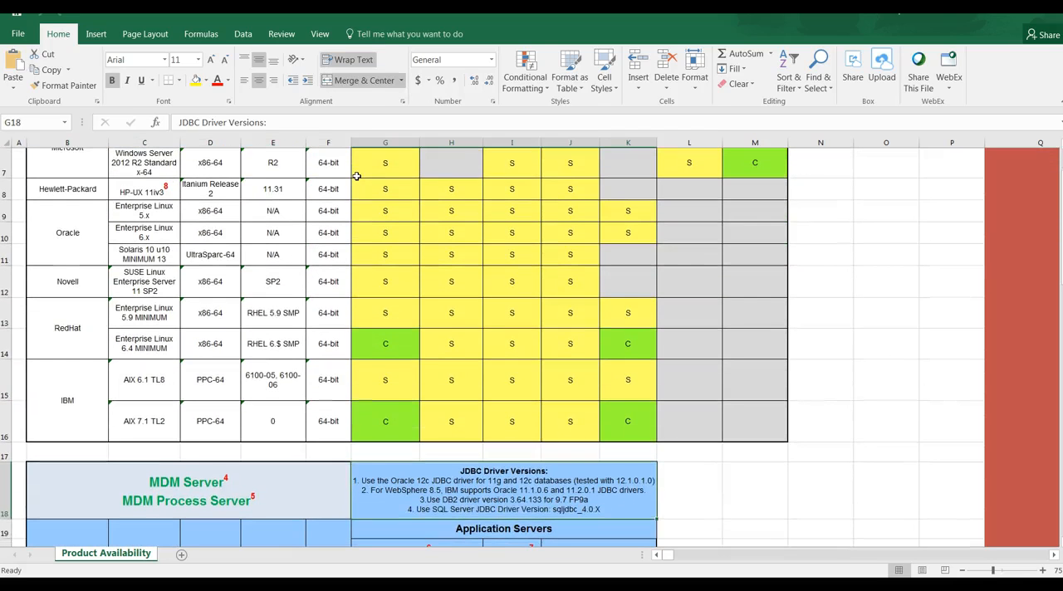
pyautogui.scroll(-3)
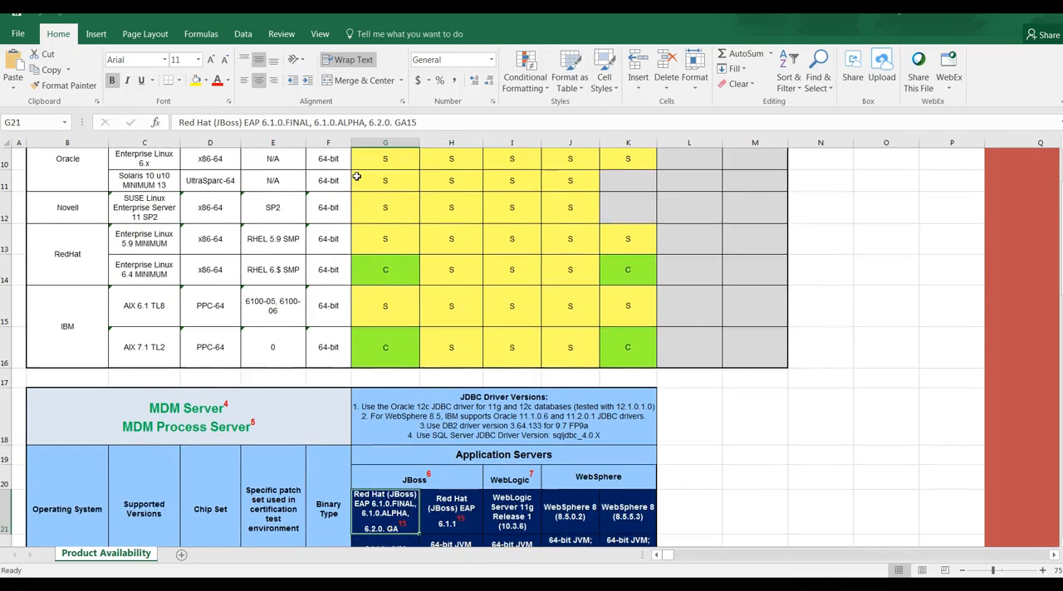
pyautogui.scroll(-3)
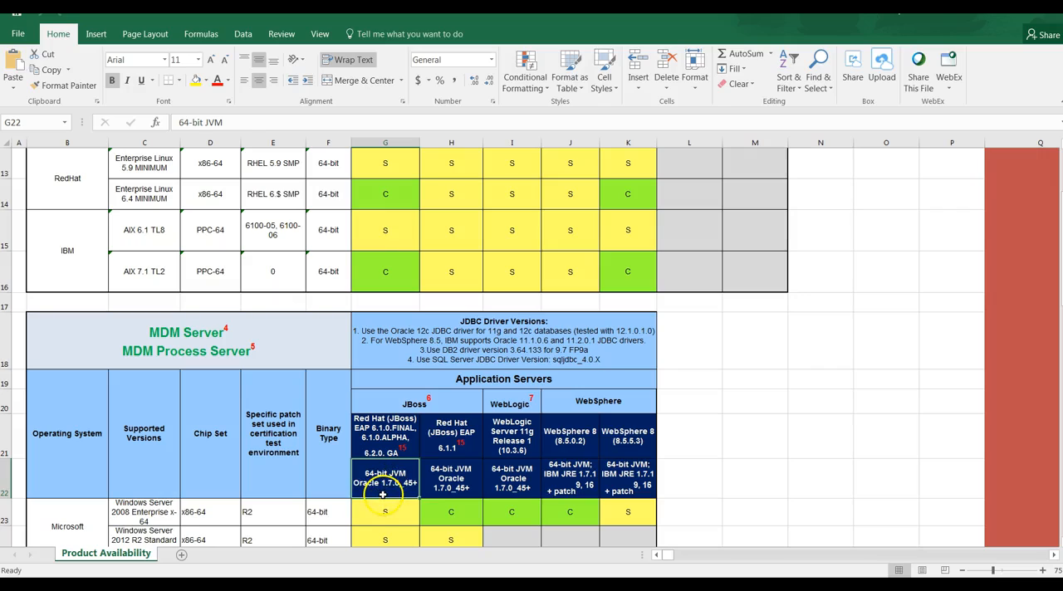
pyautogui.moveTo(381, 505)
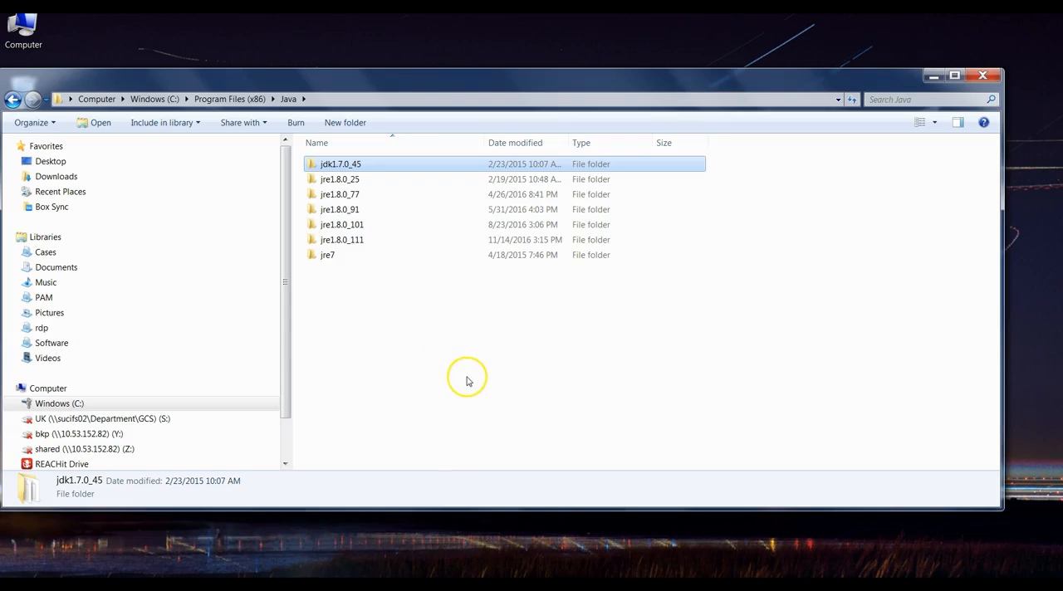
pyautogui.moveTo(438, 325)
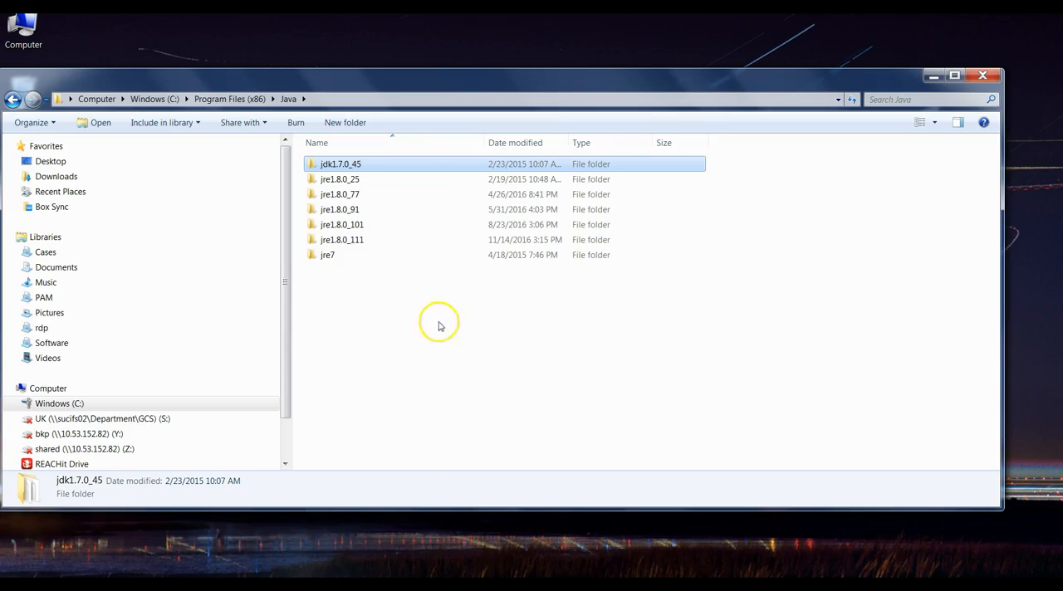
pyautogui.moveTo(405, 317)
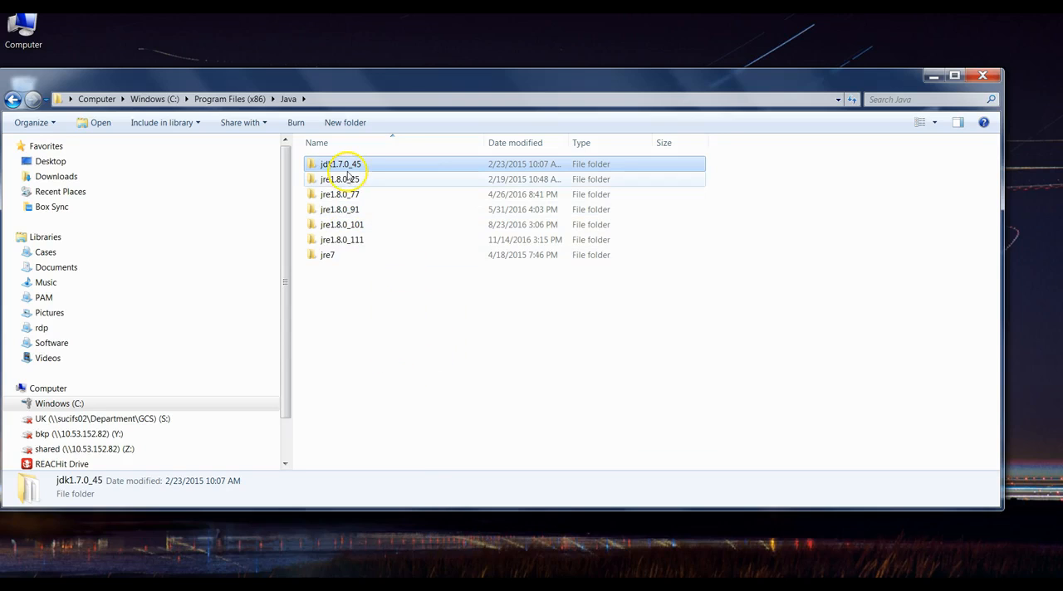
# Step: Open the jdk1.7.0_45 folder under C:\Program Files (x86)\Java
pyautogui.doubleClick(335, 162)
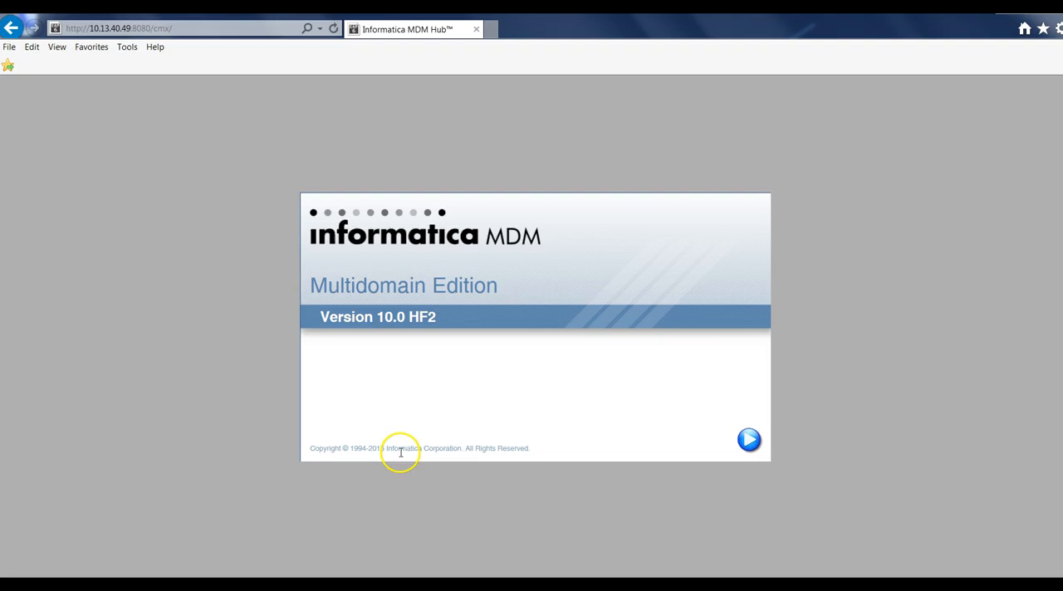
pyautogui.moveTo(425, 286)
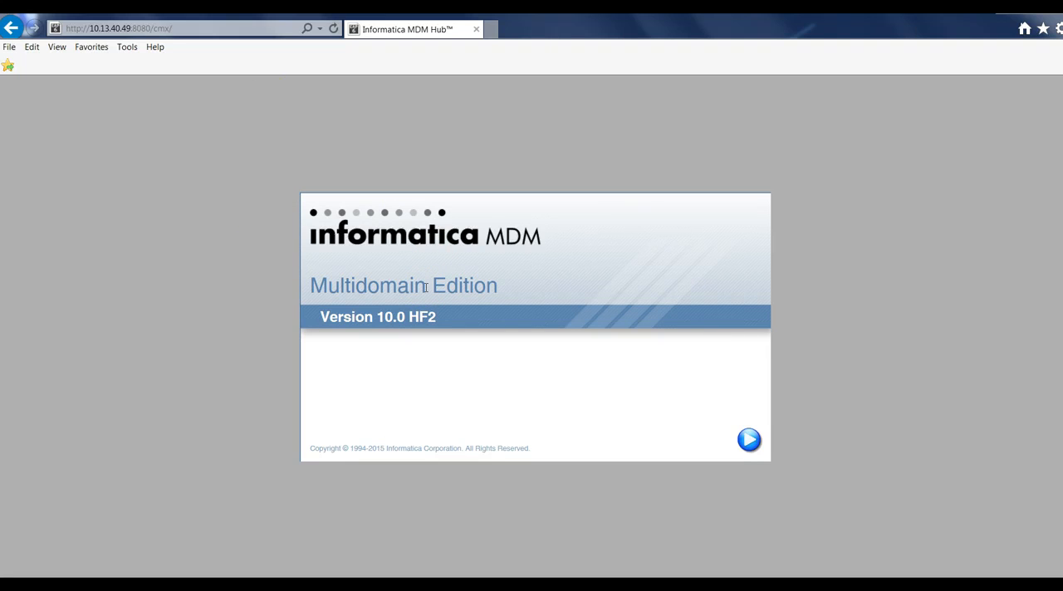
pyautogui.moveTo(395, 339)
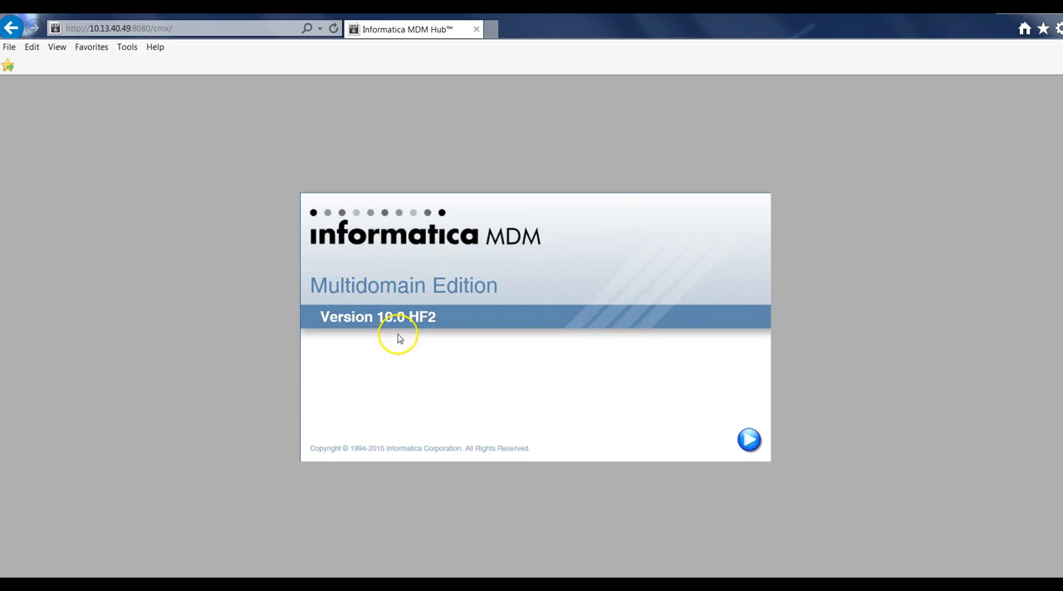
pyautogui.moveTo(525, 374)
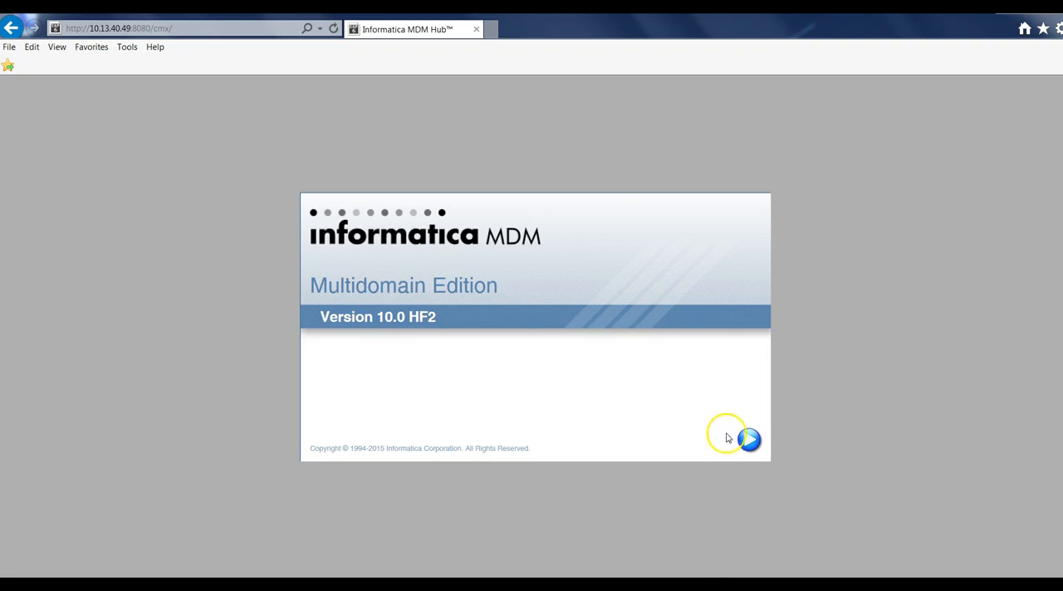
pyautogui.moveTo(751, 441)
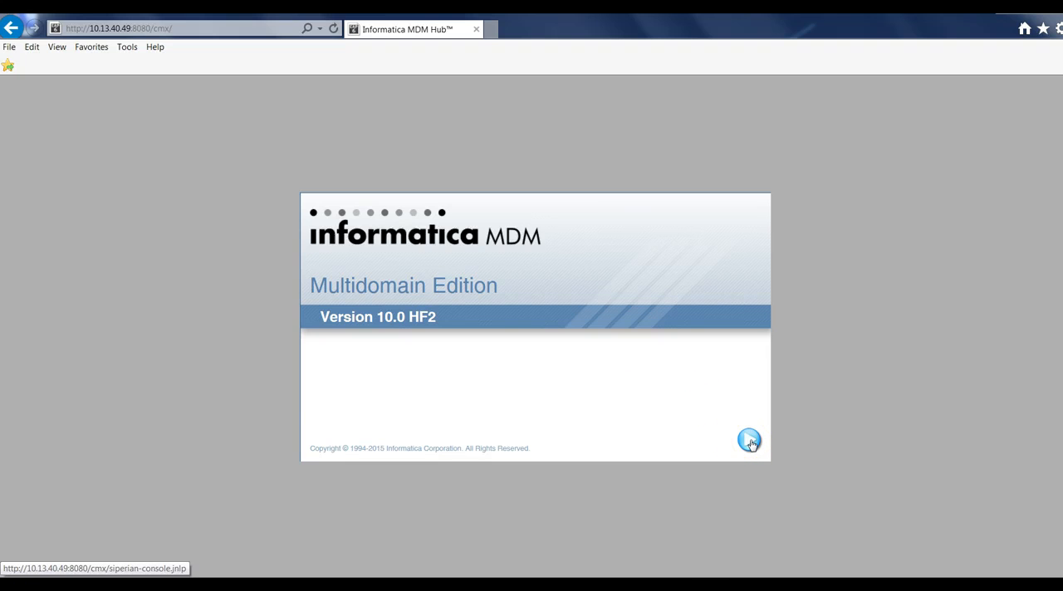
# Step: Save the console launch link's target as siperian-console_100hf2.jnlp into jdk1.7.0_45\bin and dismiss the download notice
pyautogui.rightClick(748, 438)
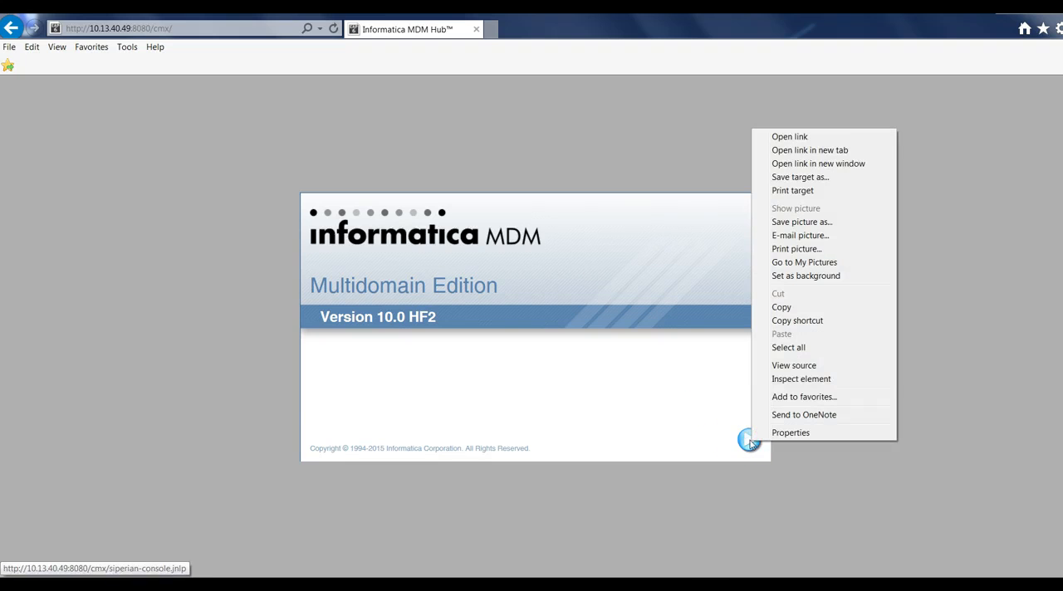
pyautogui.moveTo(844, 176)
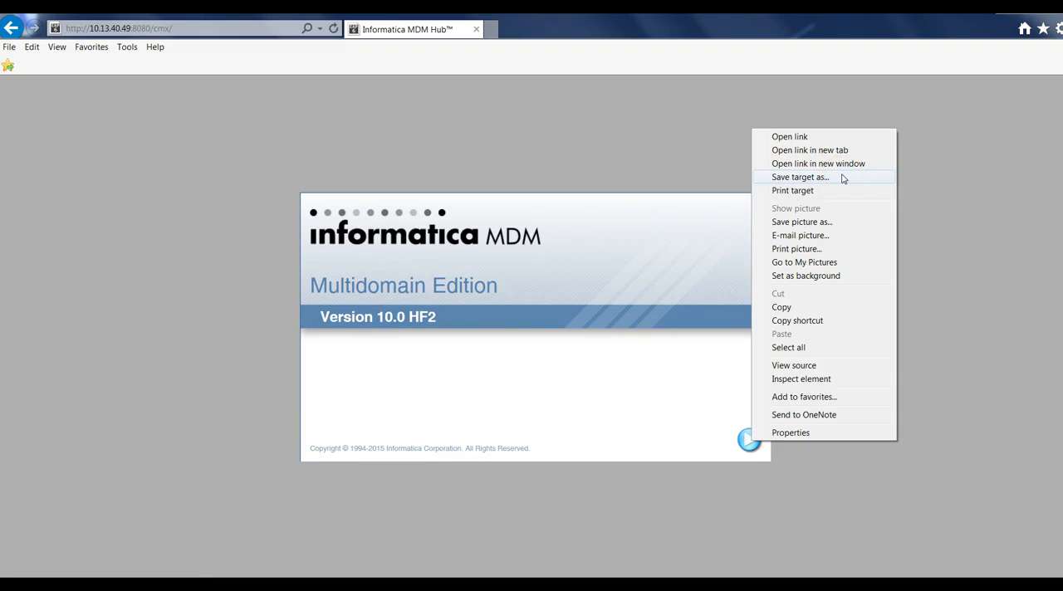
pyautogui.click(800, 176)
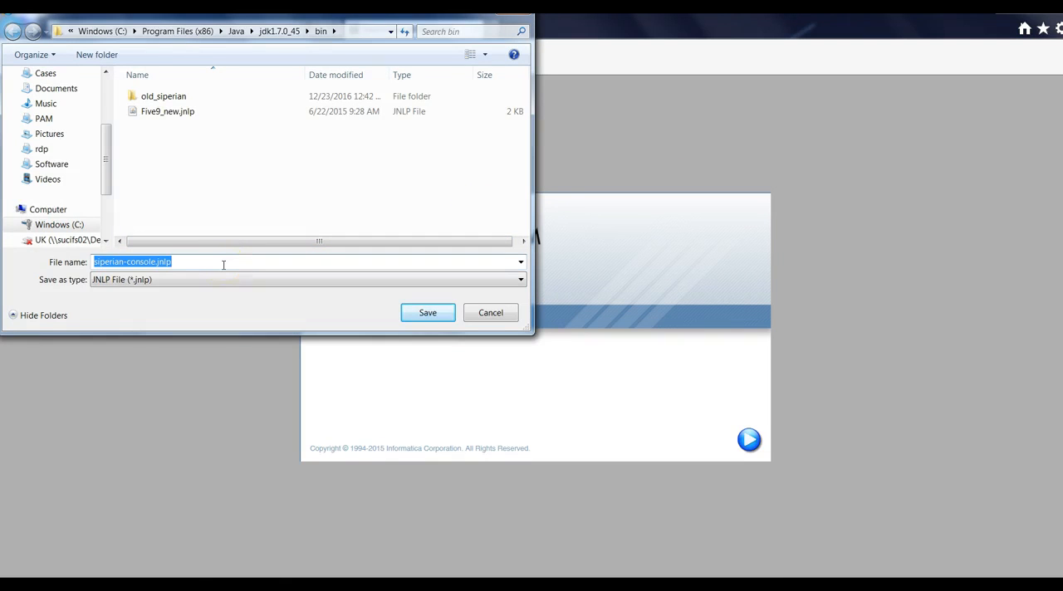
pyautogui.moveTo(213, 203)
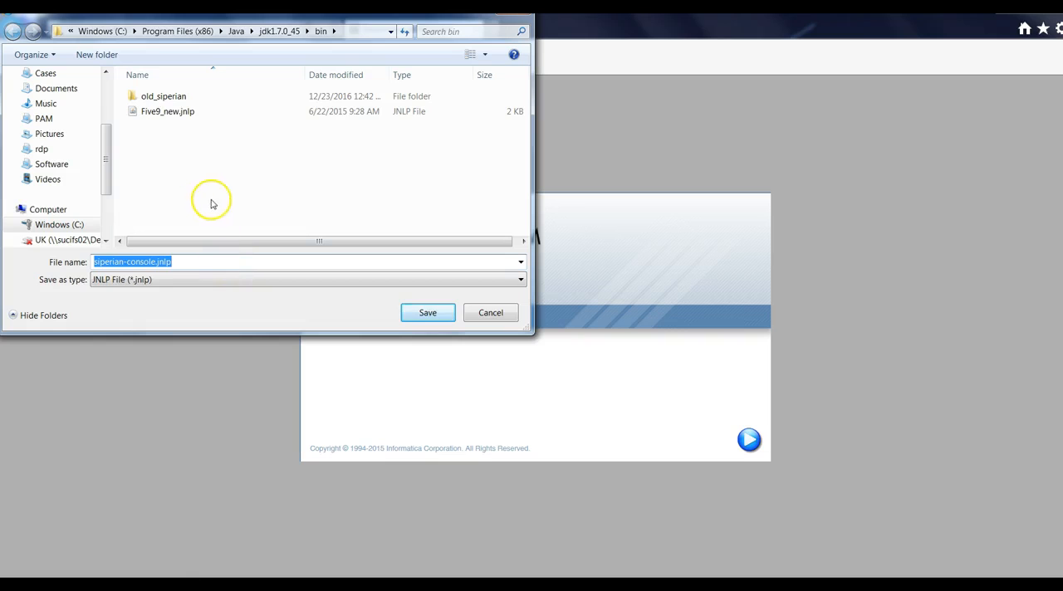
pyautogui.click(195, 261)
pyautogui.write('_100hf2')
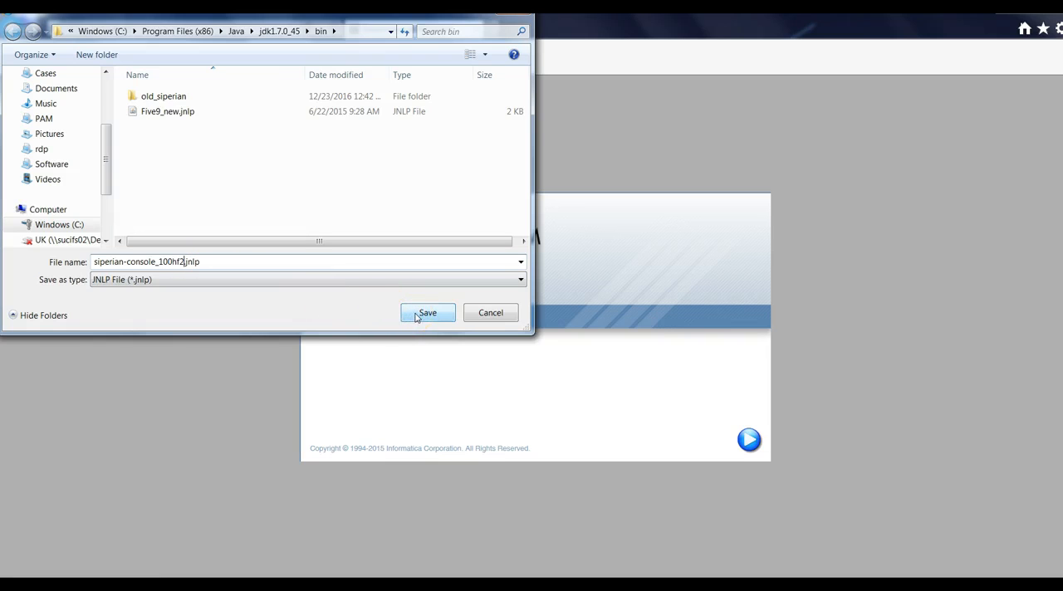
pyautogui.click(429, 312)
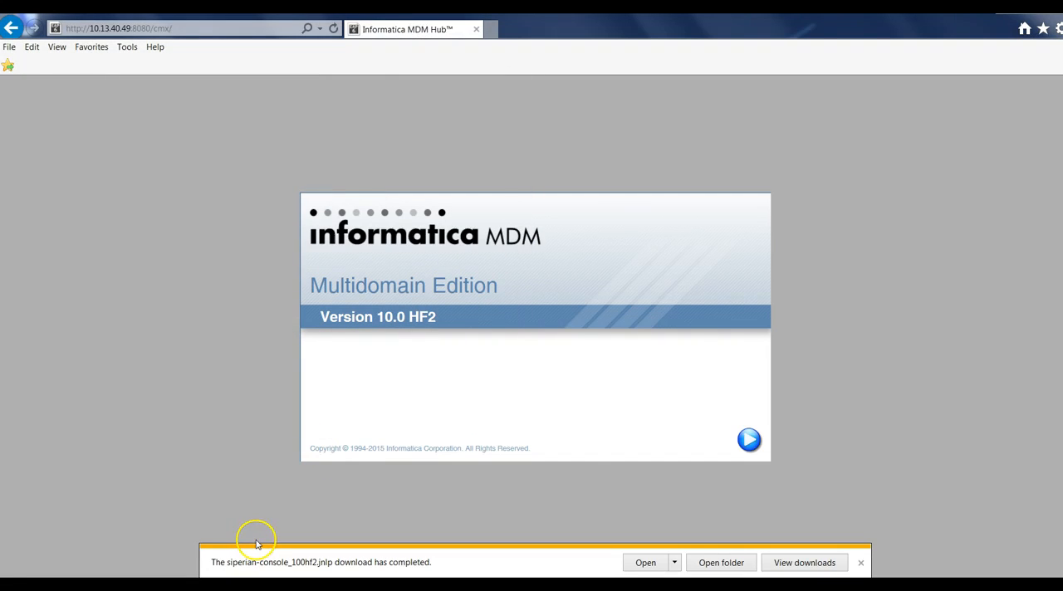
pyautogui.click(860, 561)
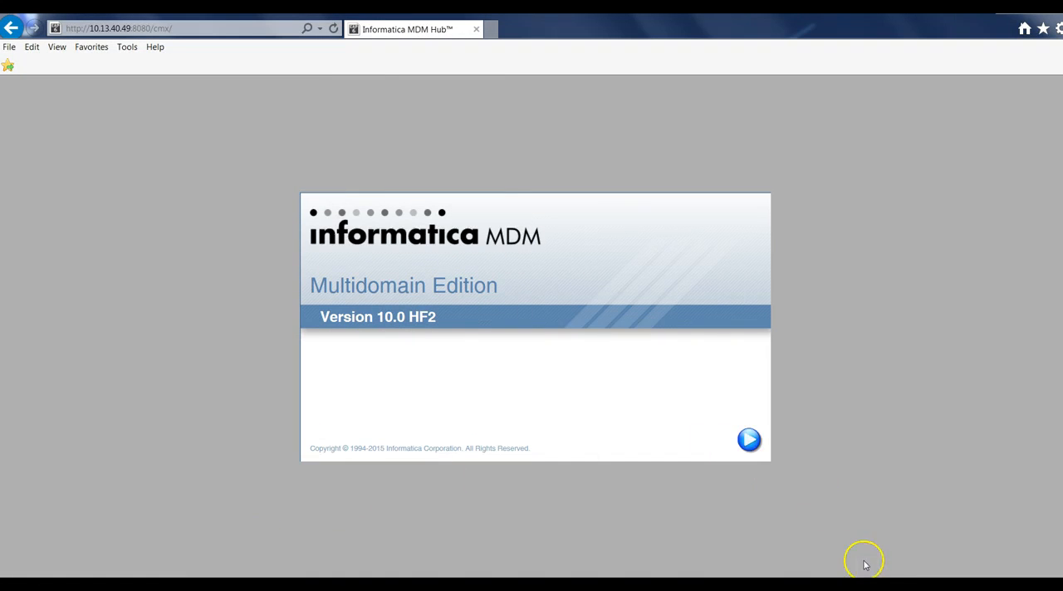
pyautogui.moveTo(84, 550)
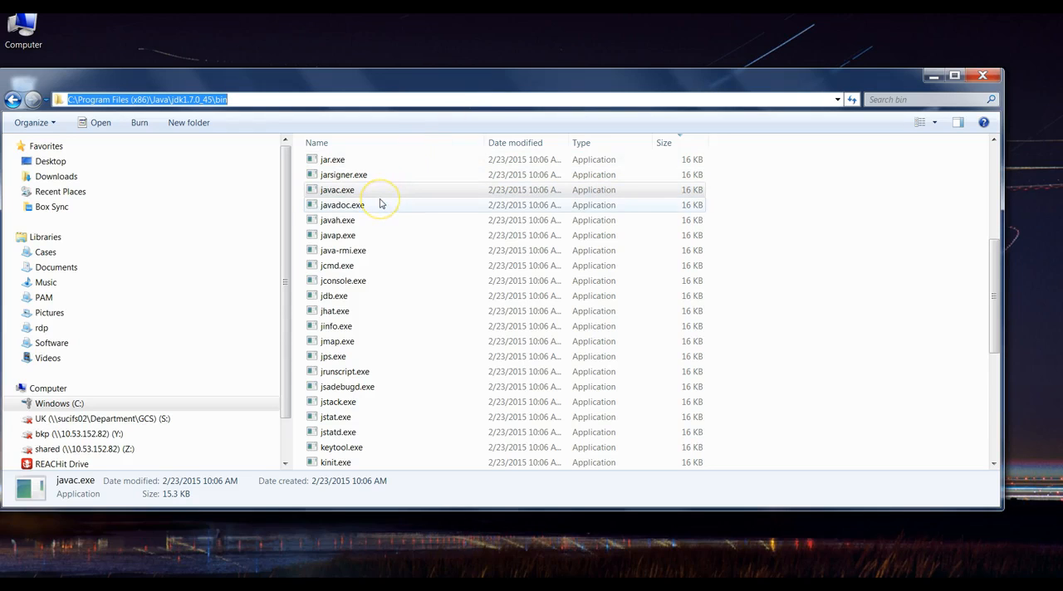
# Step: Locate the jnlp file in jdk1.7.0_45\bin and start a Command Prompt there via CMD in the address bar
pyautogui.click(342, 206)
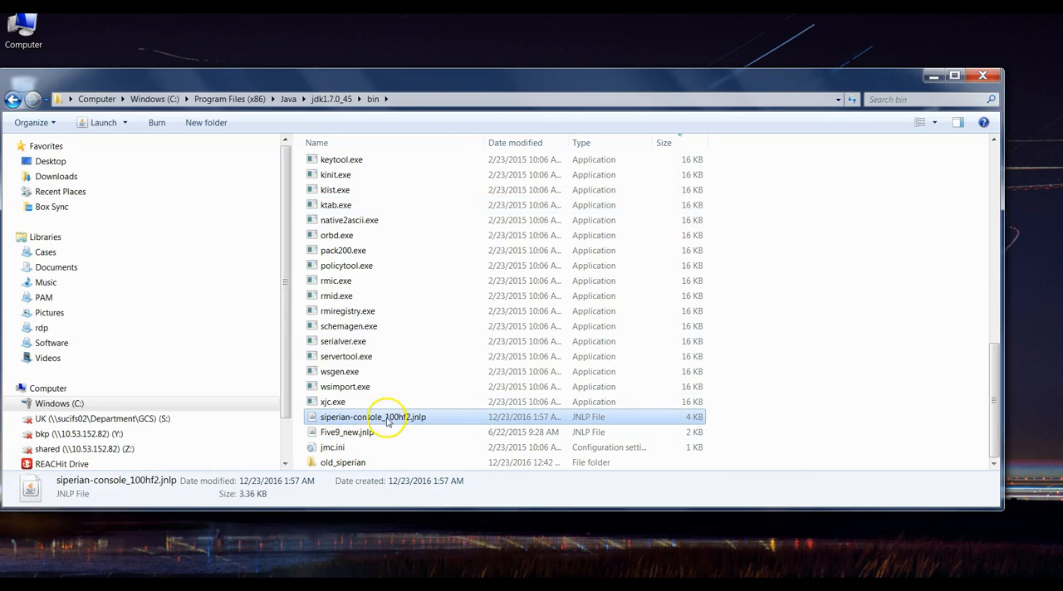
pyautogui.moveTo(499, 86)
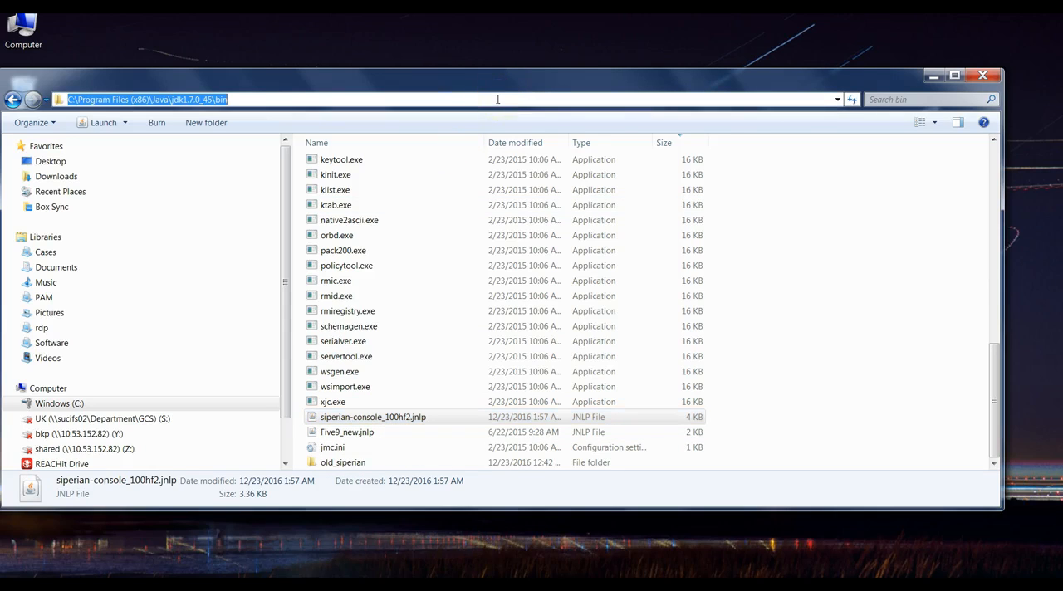
pyautogui.write('CMD')
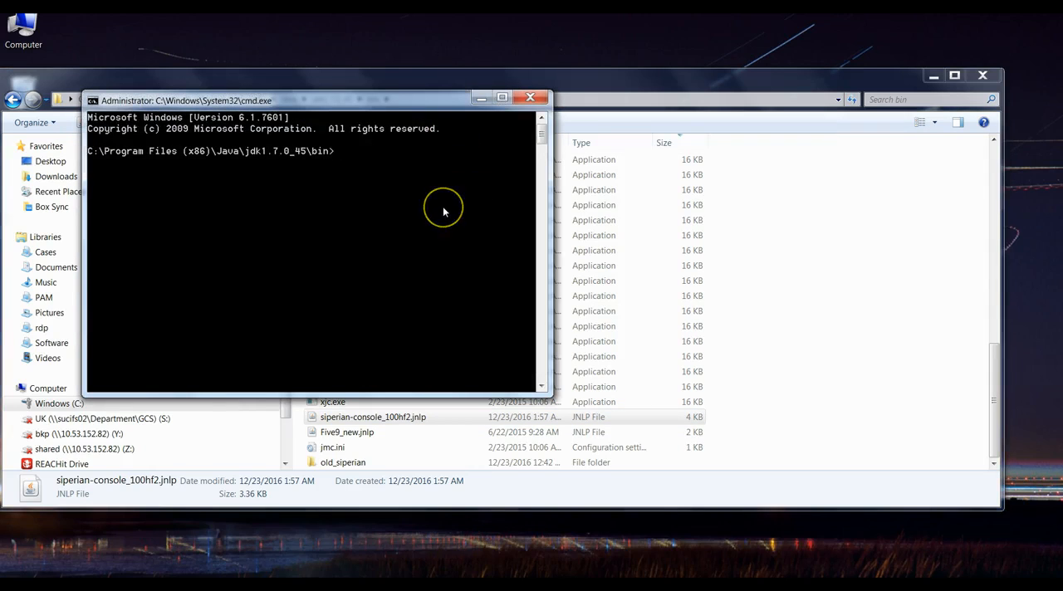
# Step: Run 'javaws siperian-console_100hf2.jnlp' from the bin folder's Command Prompt
pyautogui.write('jav')
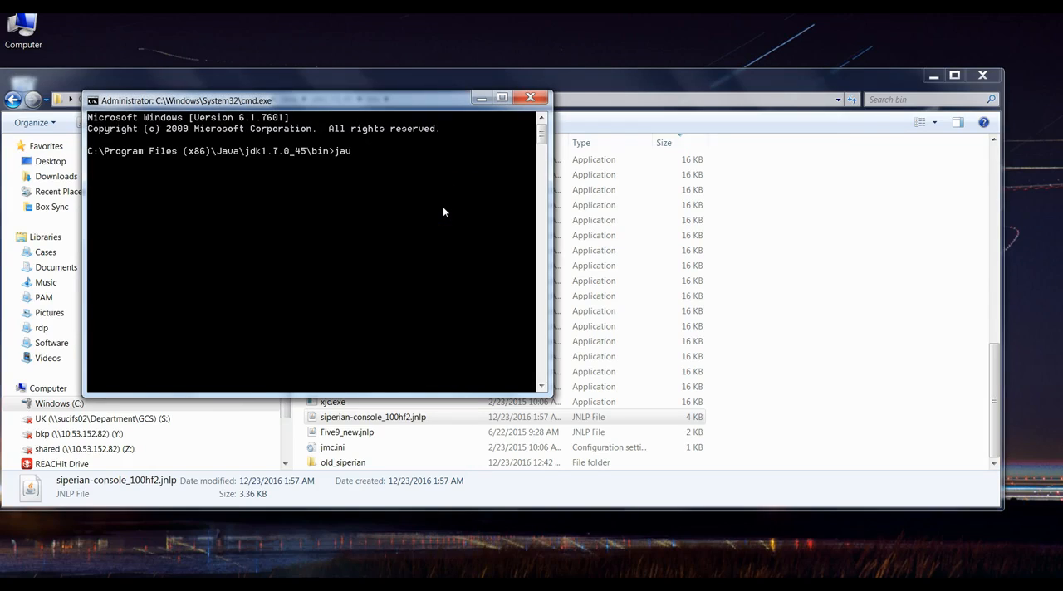
pyautogui.write('aws')
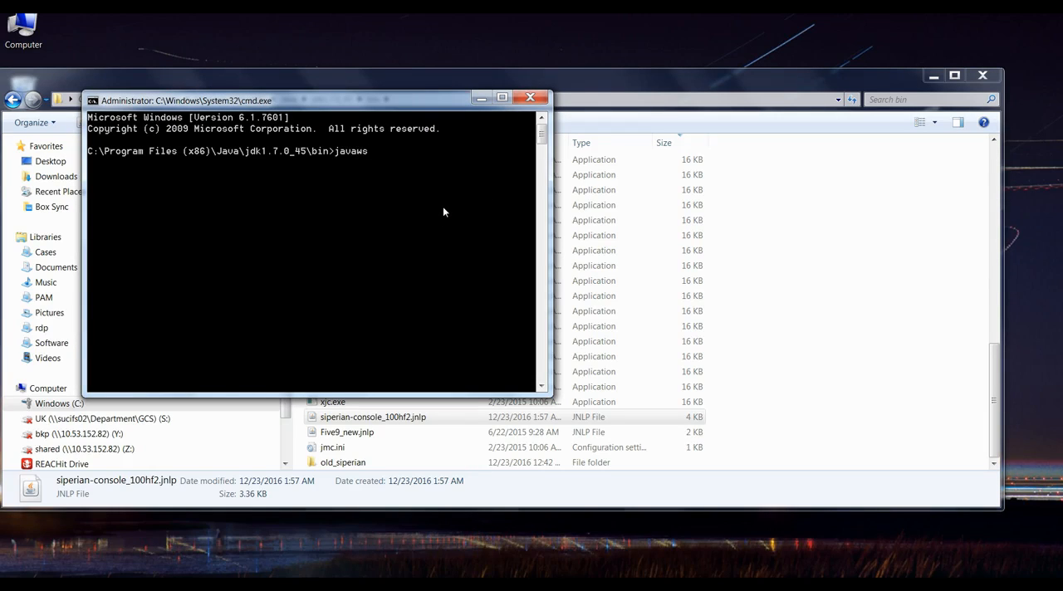
pyautogui.write('siperian-console_100hf2.jnlp')
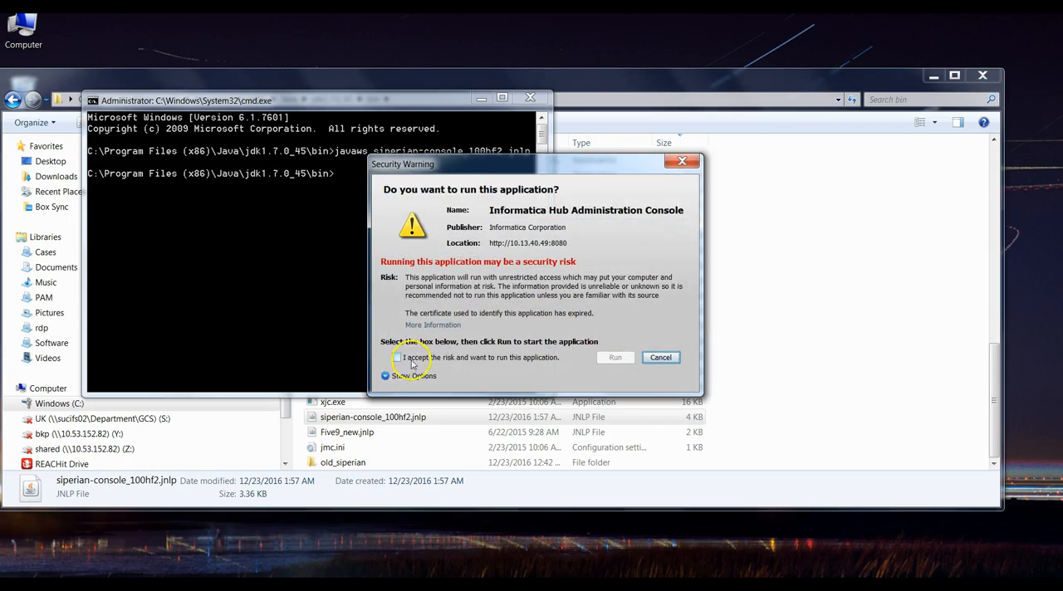
# Step: Tick 'I accept the risk and want to run this application' and run the Hub Administration Console
pyautogui.click(396, 357)
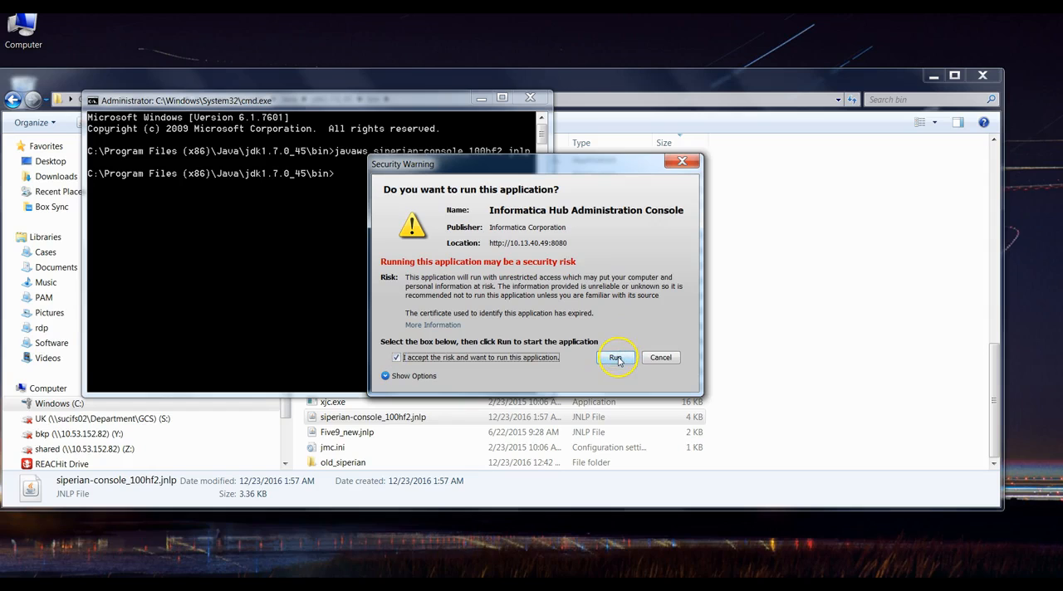
pyautogui.click(616, 357)
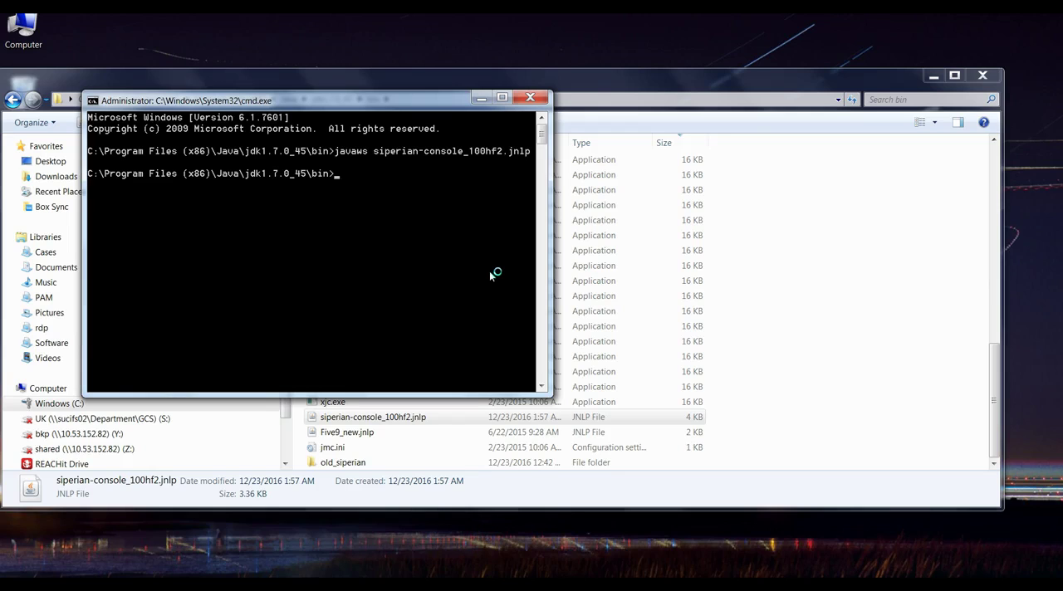
pyautogui.moveTo(383, 309)
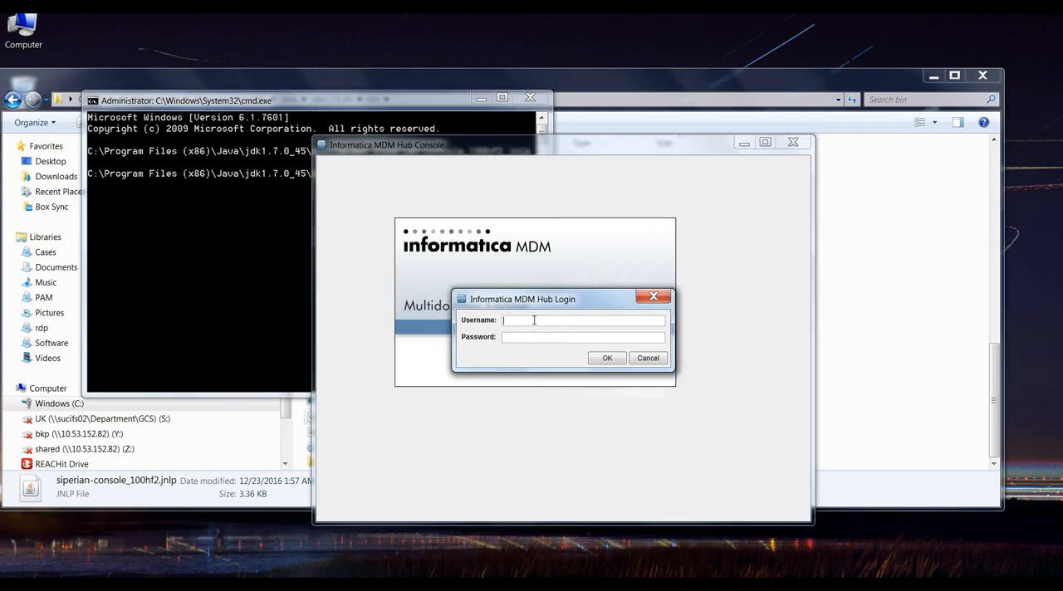
# Step: Log in to the MDM Hub Console as admin and confirm to open the console
pyautogui.write('admin')
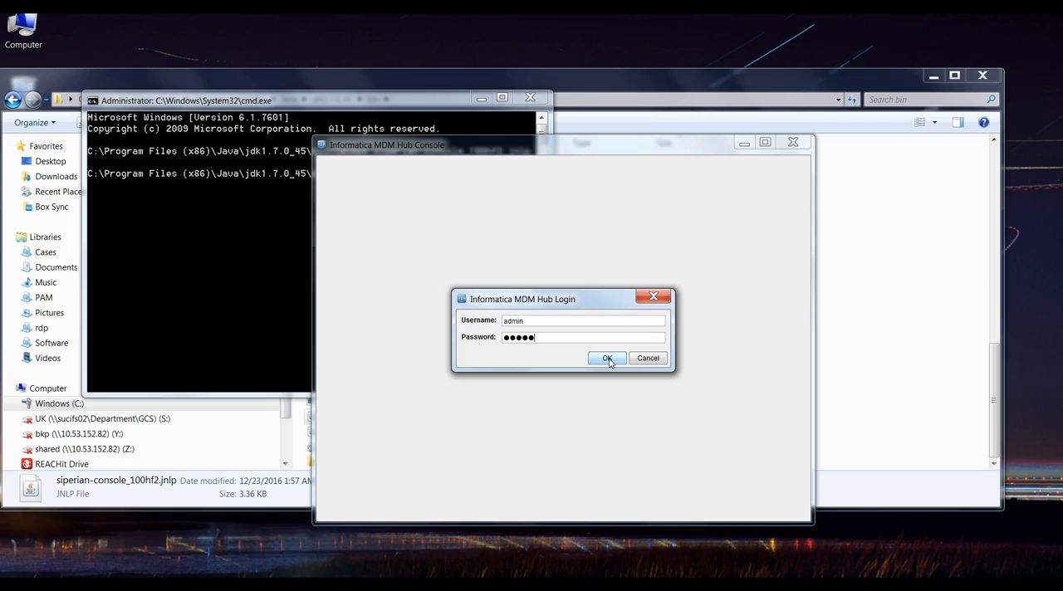
pyautogui.click(607, 358)
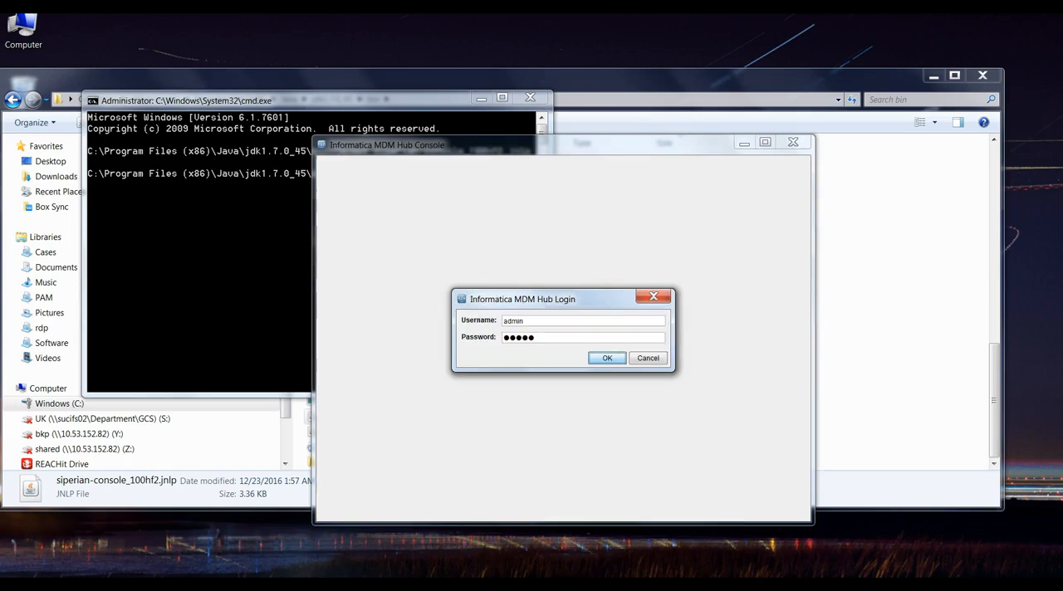
pyautogui.click(608, 358)
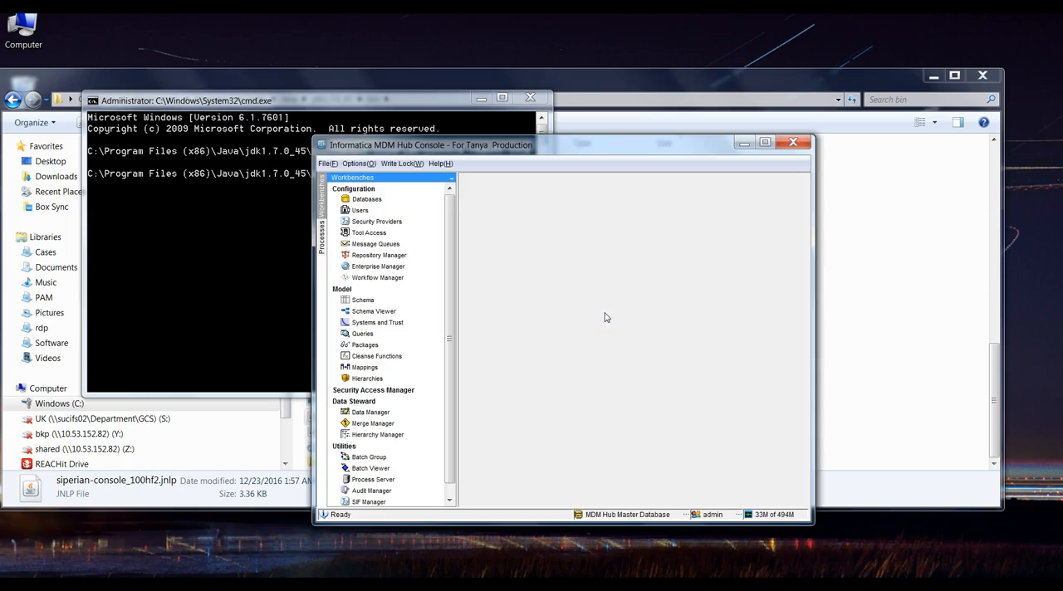